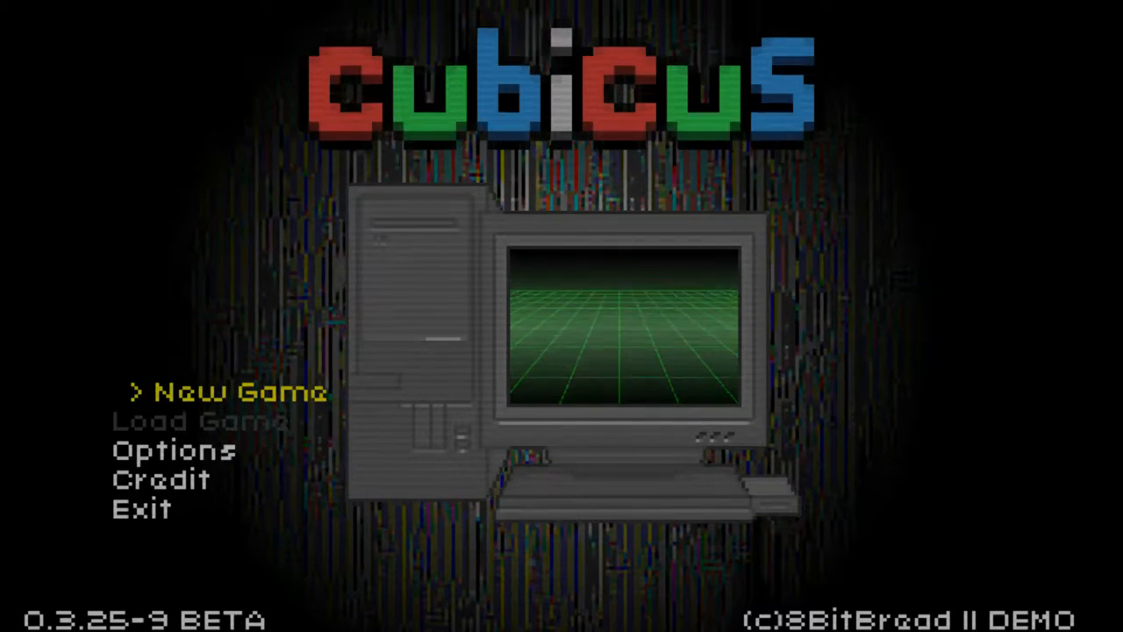
Step: Start a new game from the title menu, reaching the reset warning
{"action": "left_click", "coordinate": [228, 390]}
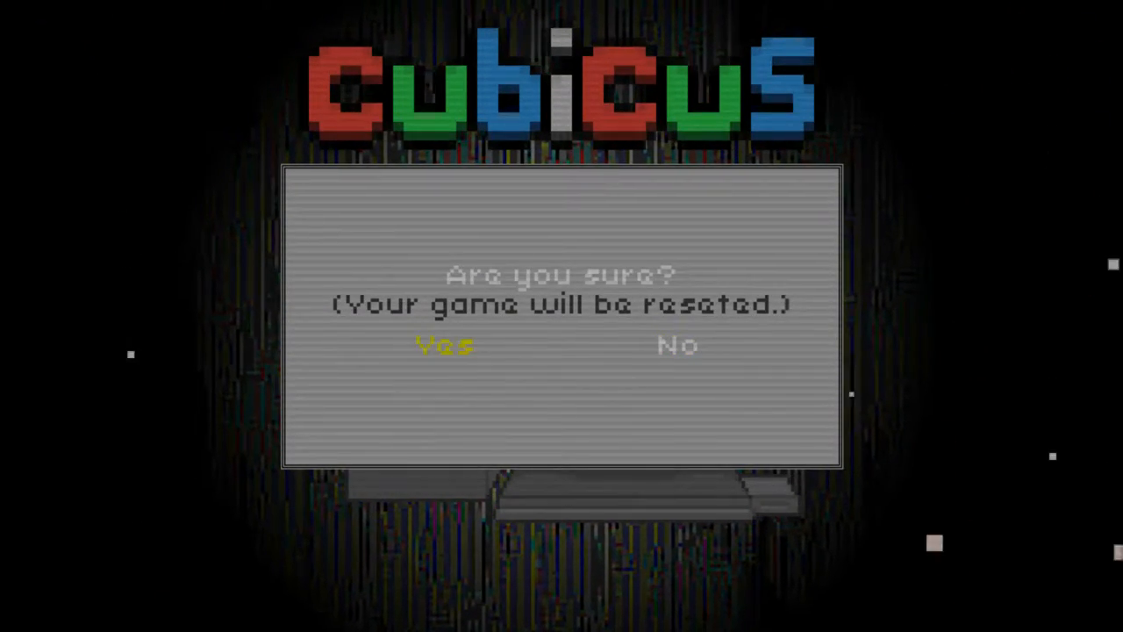
Step: Confirm the reset with Yes and wait for the in-game login screen
{"action": "left_click", "coordinate": [442, 344]}
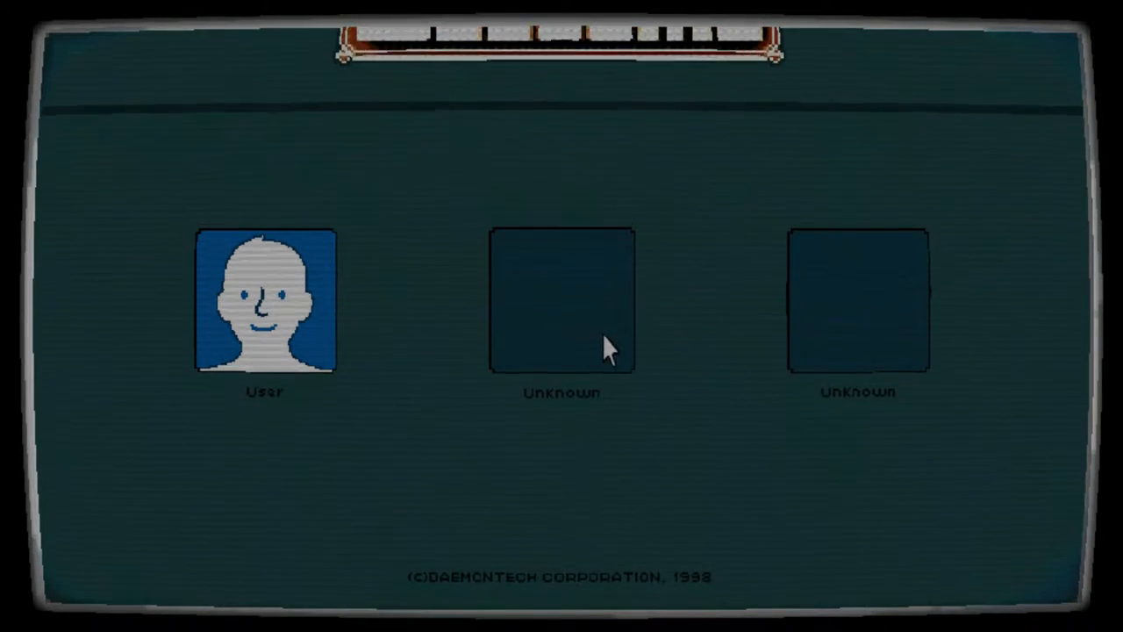
Step: Log in as the User profile to reach the desktop's Welcome notice
{"action": "left_click", "coordinate": [264, 302]}
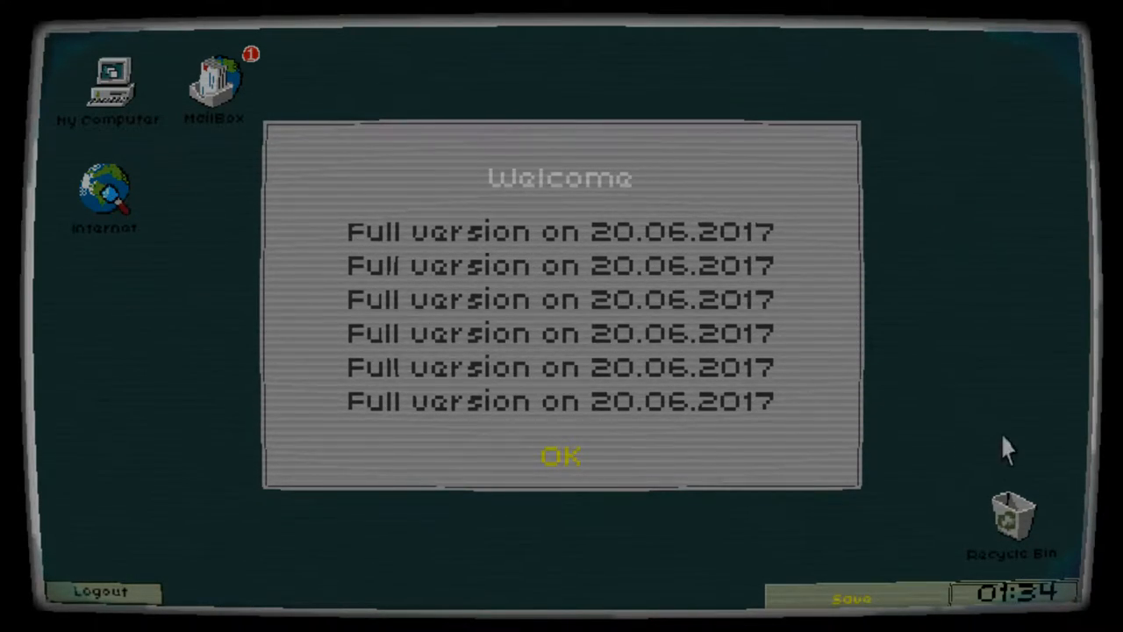
{"action": "mouse_move", "coordinate": [176, 137]}
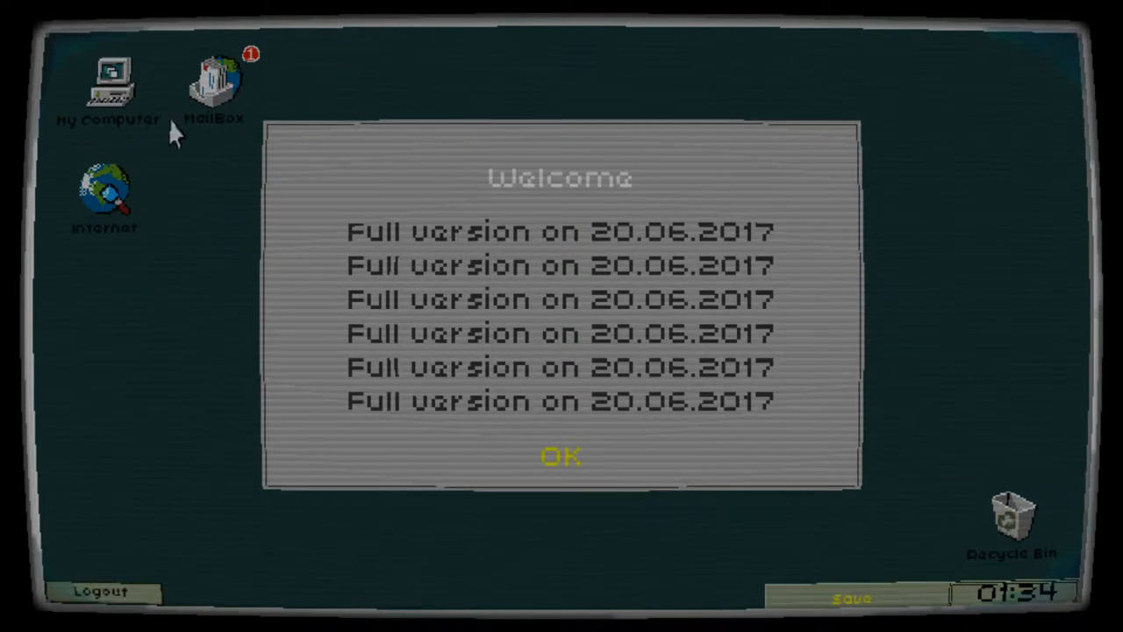
{"action": "mouse_move", "coordinate": [214, 84]}
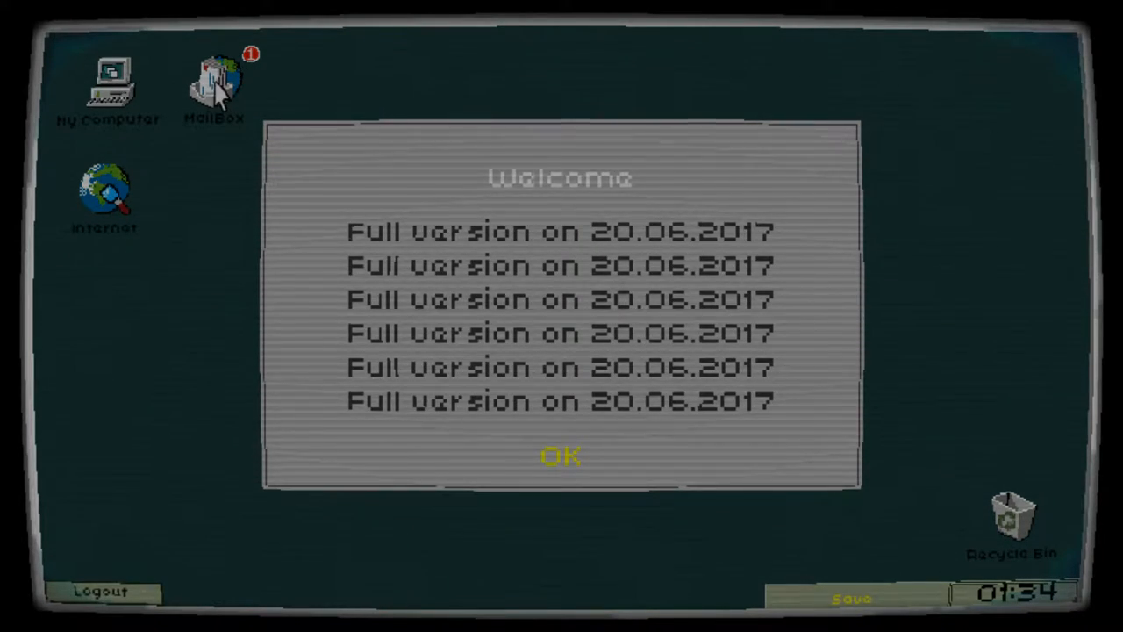
{"action": "mouse_move", "coordinate": [614, 473]}
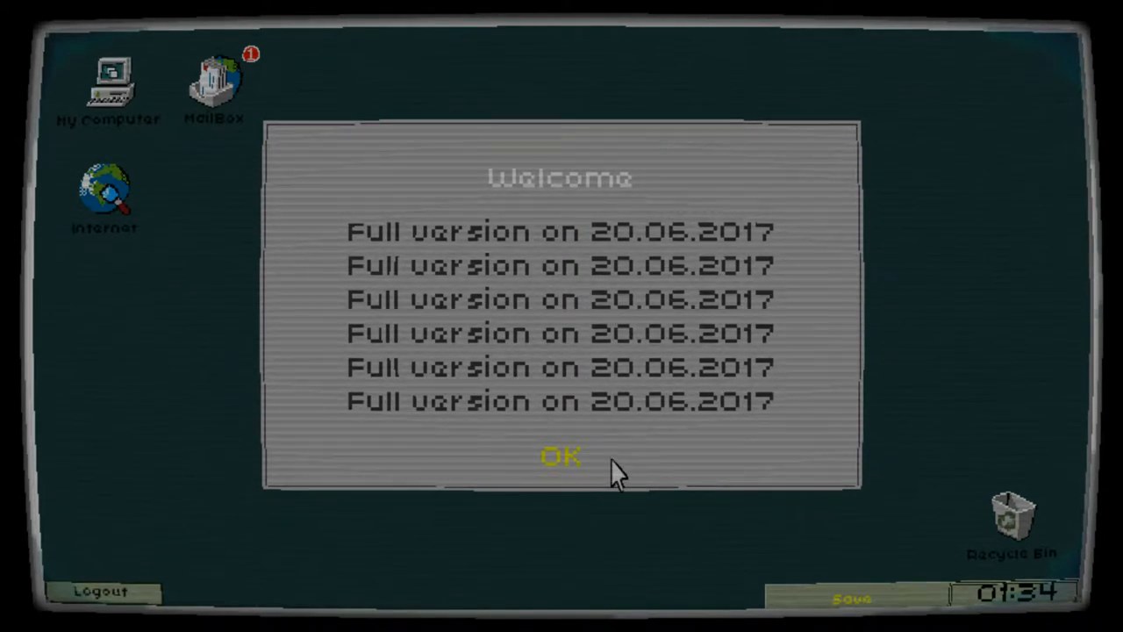
Step: Dismiss the Welcome notice and read the CubOS update email in the Mailbox
{"action": "left_click", "coordinate": [560, 456]}
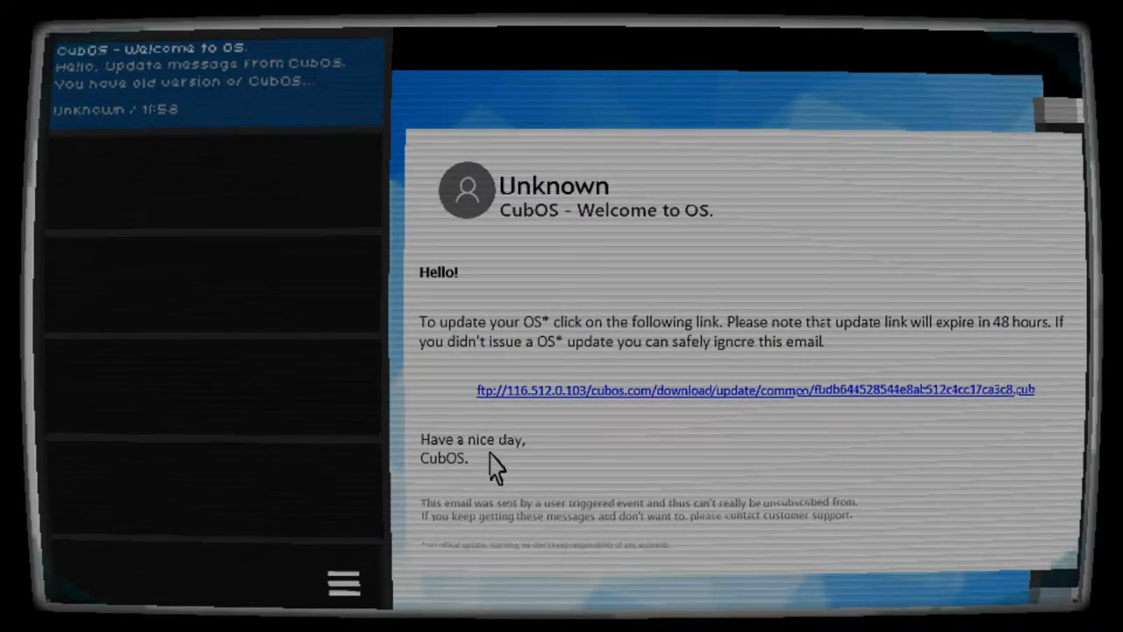
{"action": "mouse_move", "coordinate": [726, 355]}
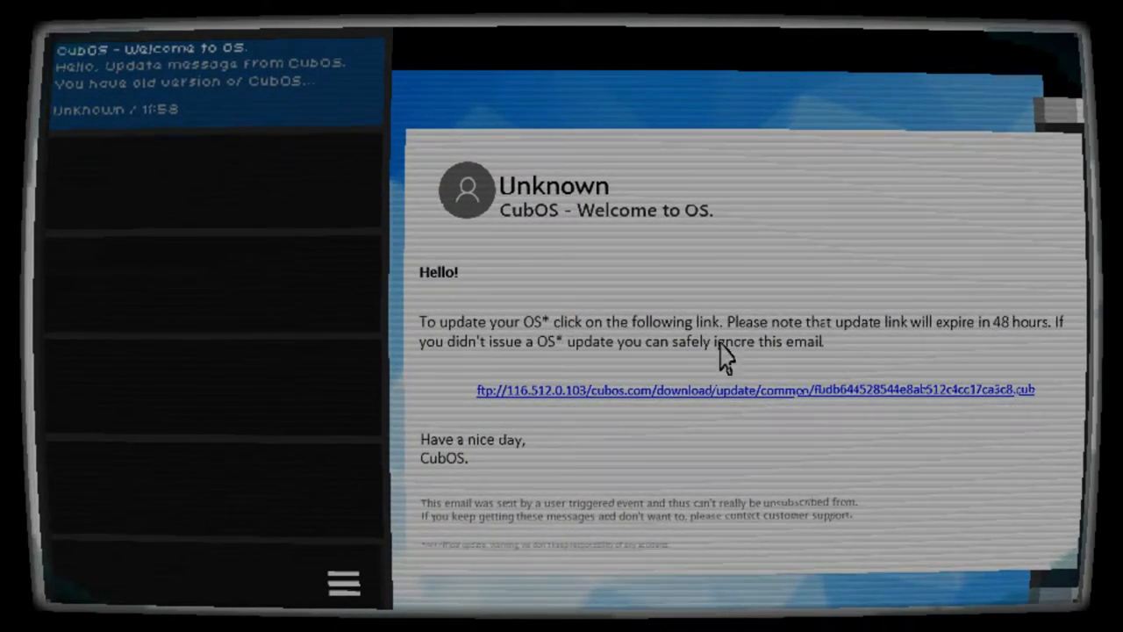
{"action": "mouse_move", "coordinate": [568, 308]}
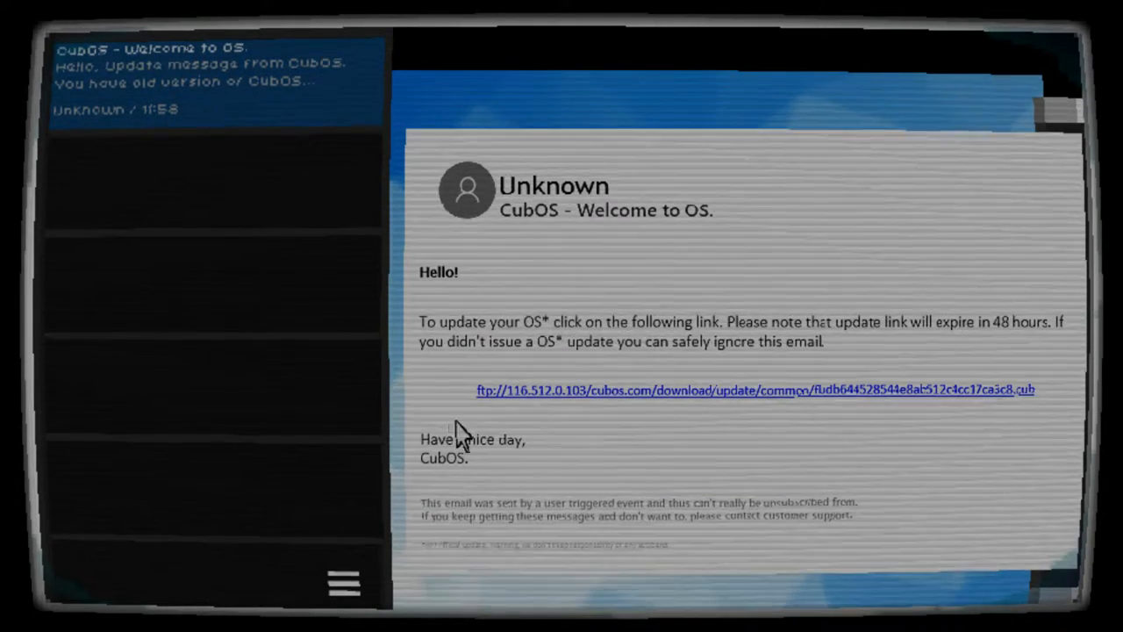
{"action": "left_click", "coordinate": [755, 389]}
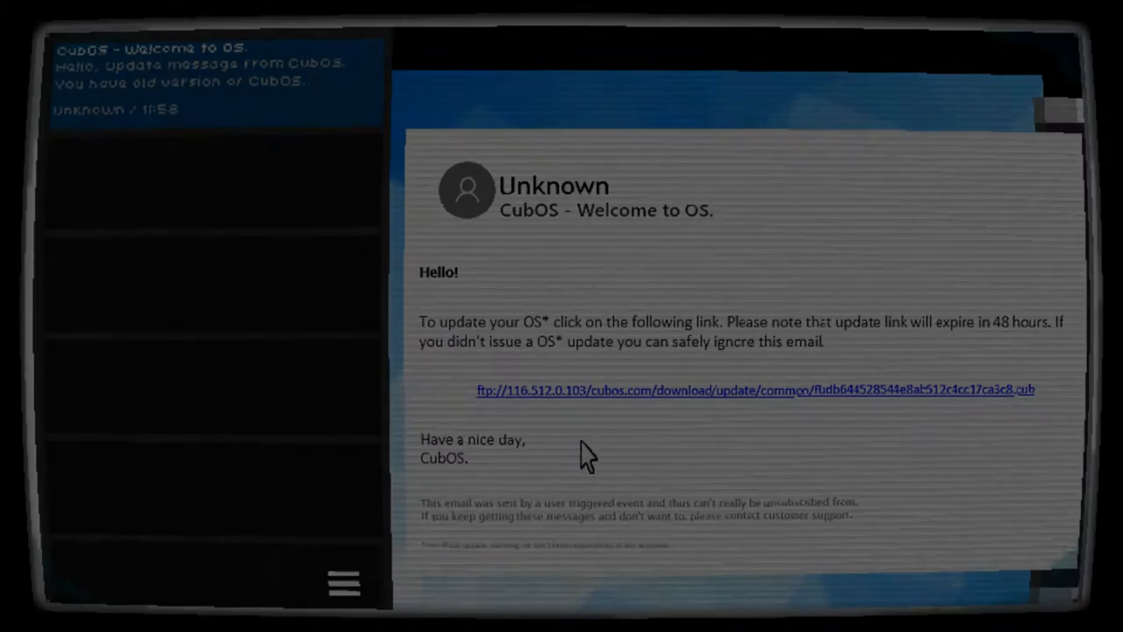
{"action": "left_click", "coordinate": [754, 389]}
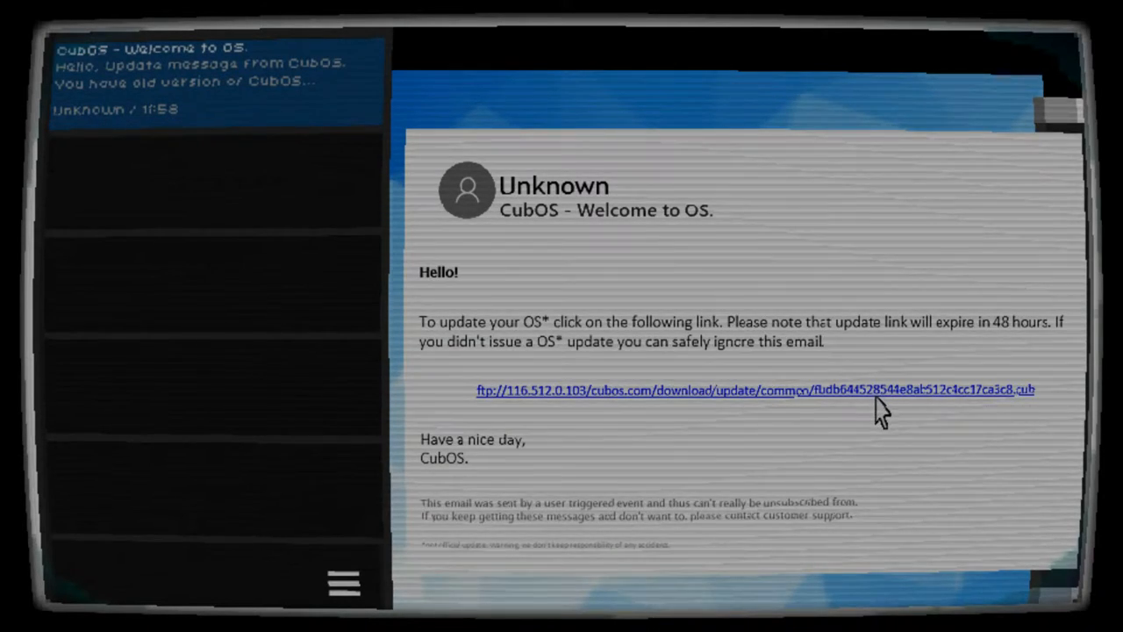
{"action": "left_click", "coordinate": [755, 390]}
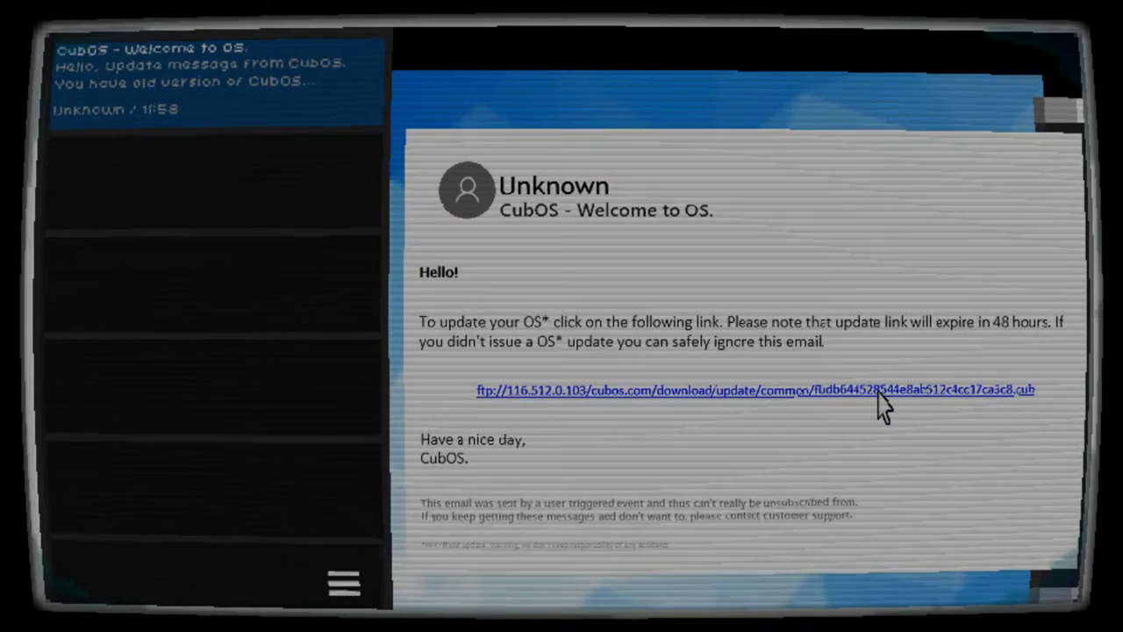
{"action": "left_click", "coordinate": [755, 389]}
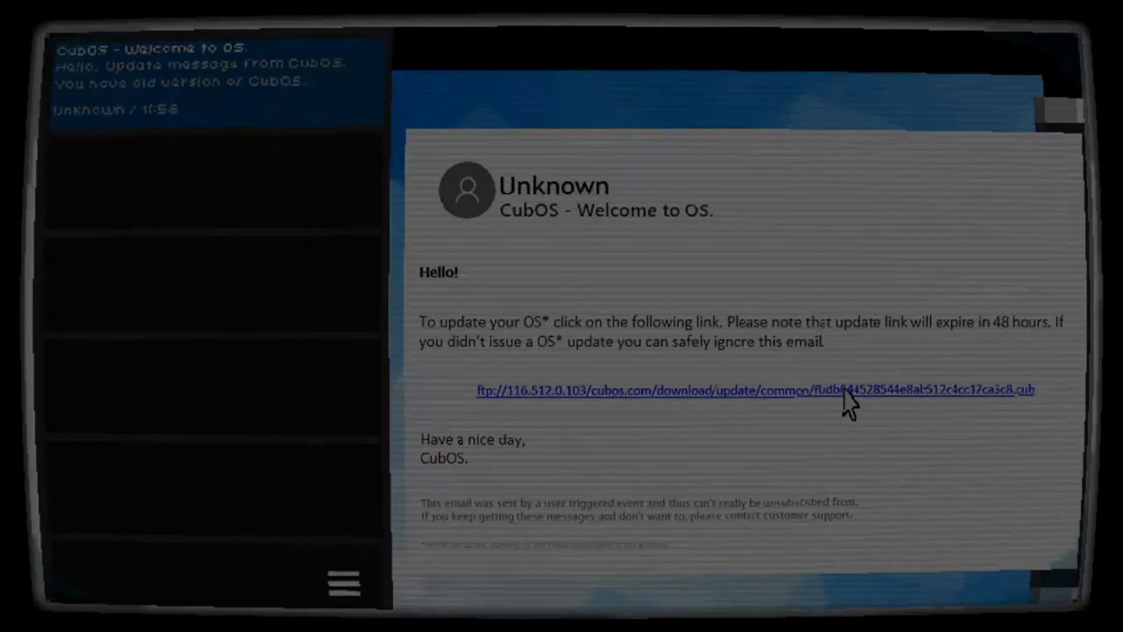
{"action": "left_click", "coordinate": [754, 390]}
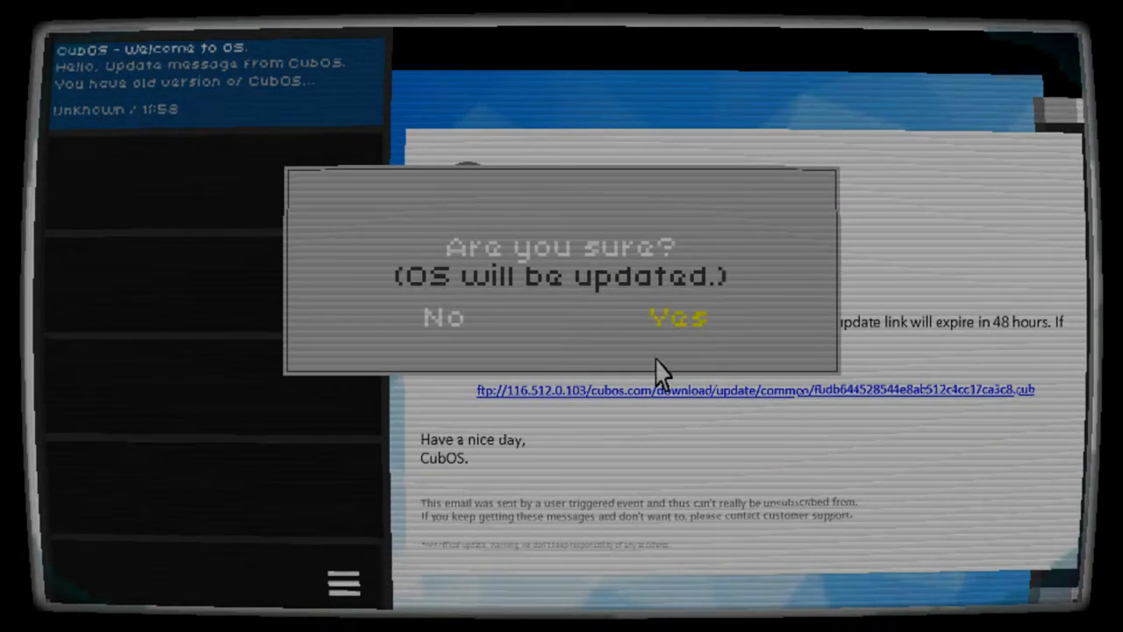
Step: Answer Yes to 'Are you sure? (OS will be updated.)' so the OS updates
{"action": "left_click", "coordinate": [677, 316]}
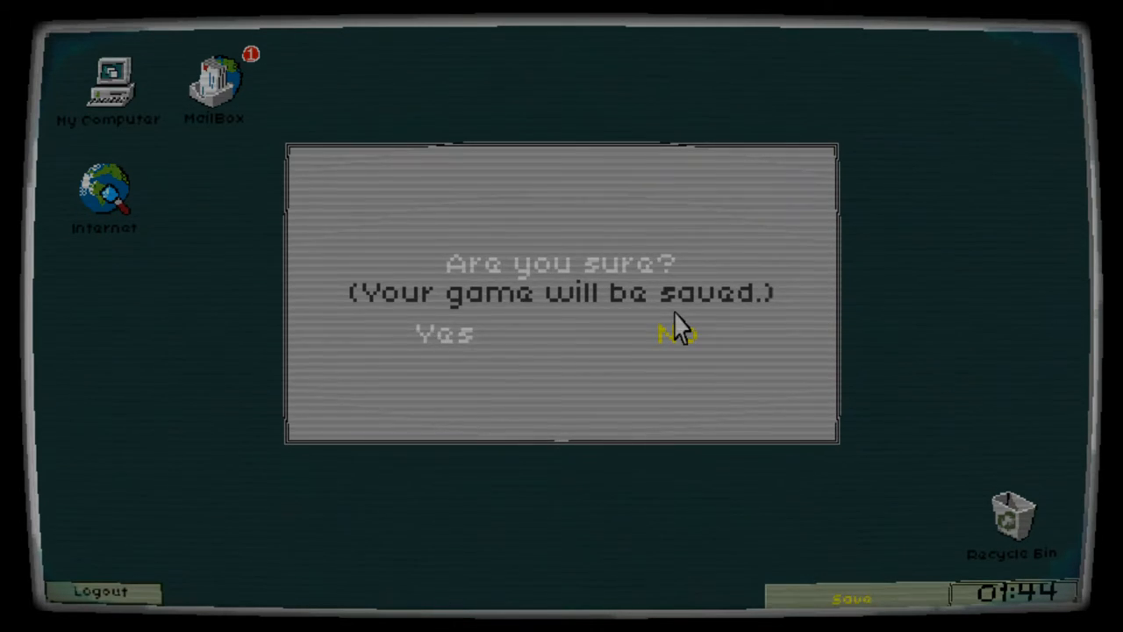
Step: Decline saving, read Jerk's HideCall email and the CubOS email, then start the HideCall ID entry
{"action": "left_click", "coordinate": [676, 334]}
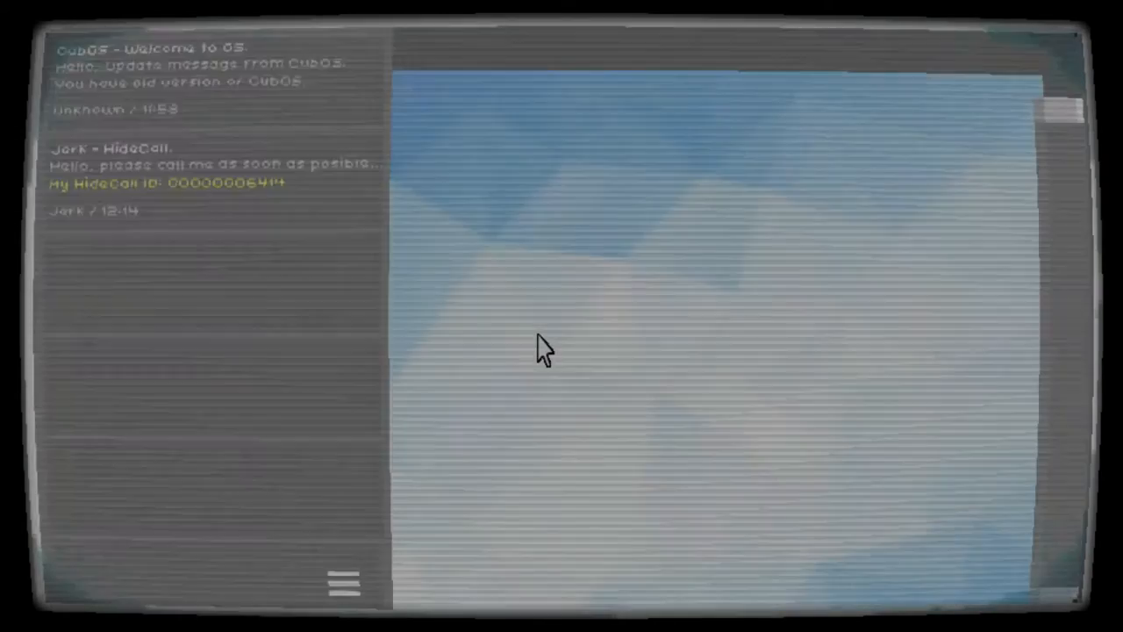
{"action": "left_click", "coordinate": [210, 172]}
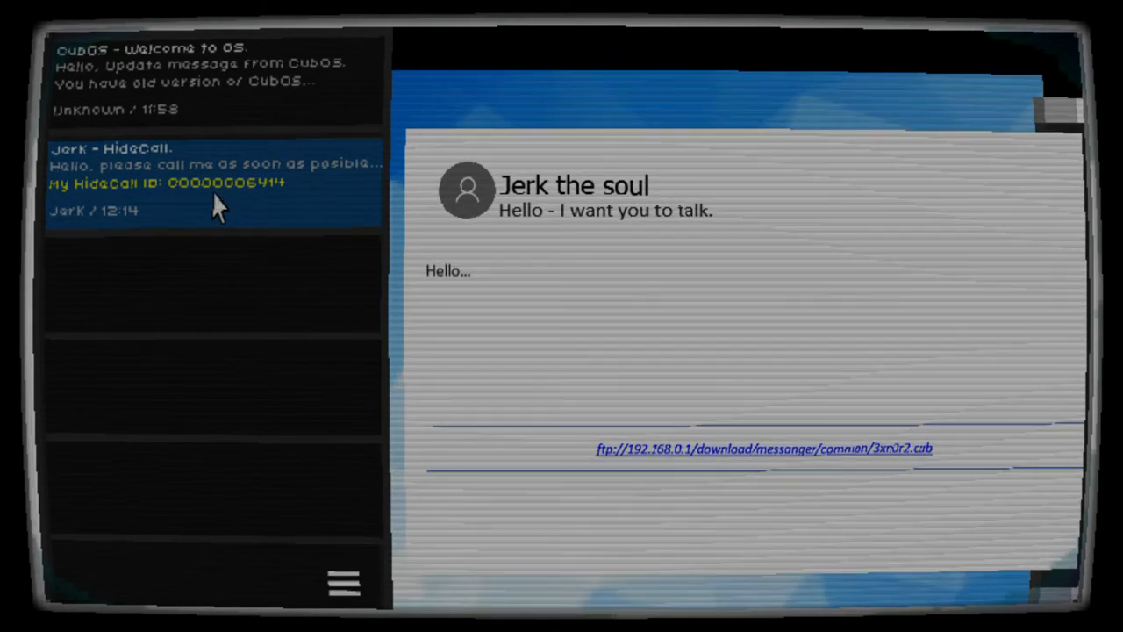
{"action": "left_click", "coordinate": [211, 79]}
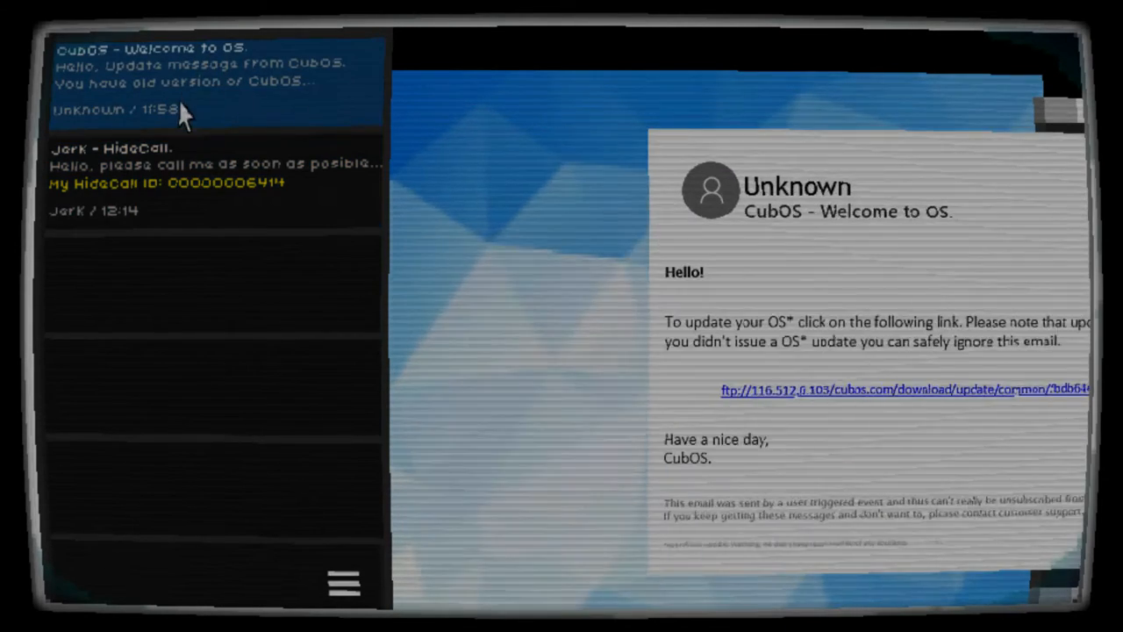
{"action": "left_click", "coordinate": [211, 179]}
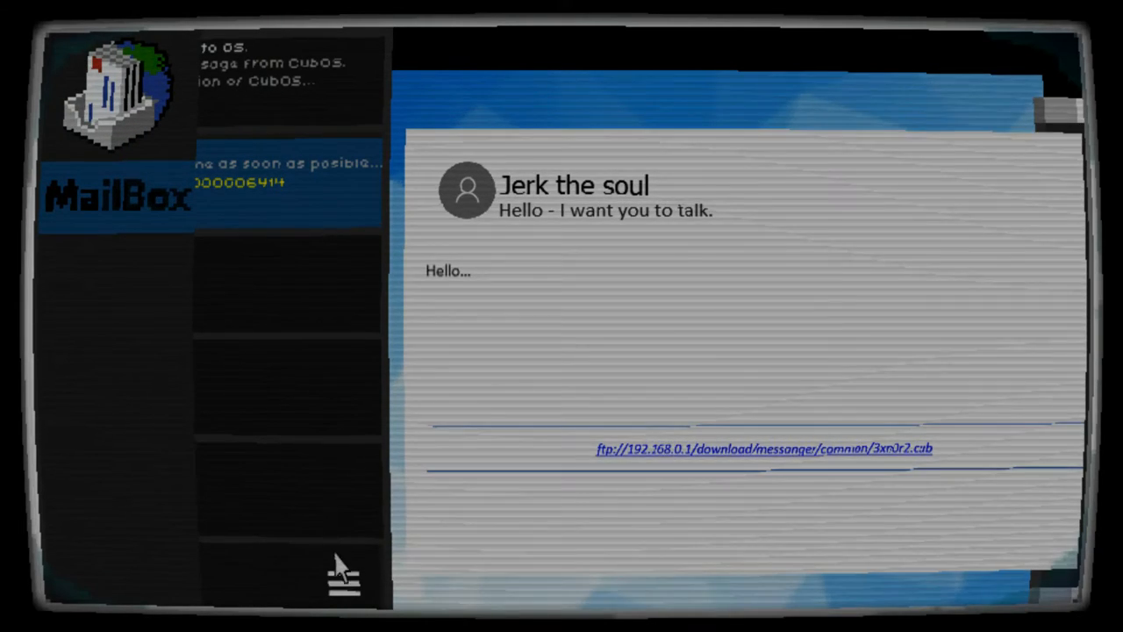
{"action": "left_click", "coordinate": [765, 449]}
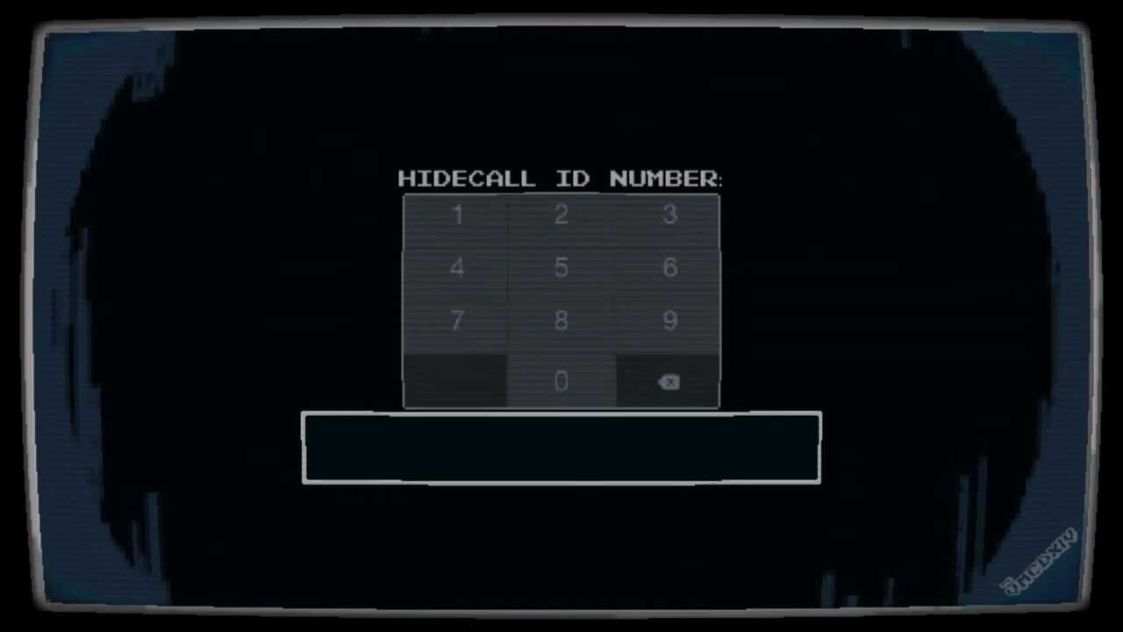
{"action": "left_click", "coordinate": [562, 214]}
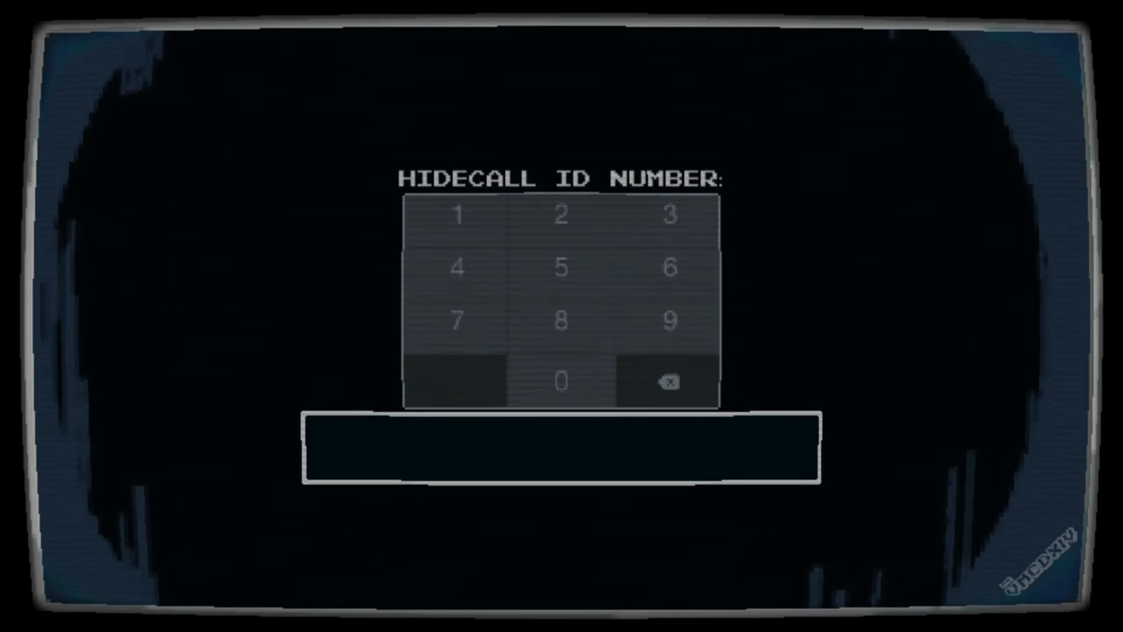
{"action": "left_click", "coordinate": [562, 381]}
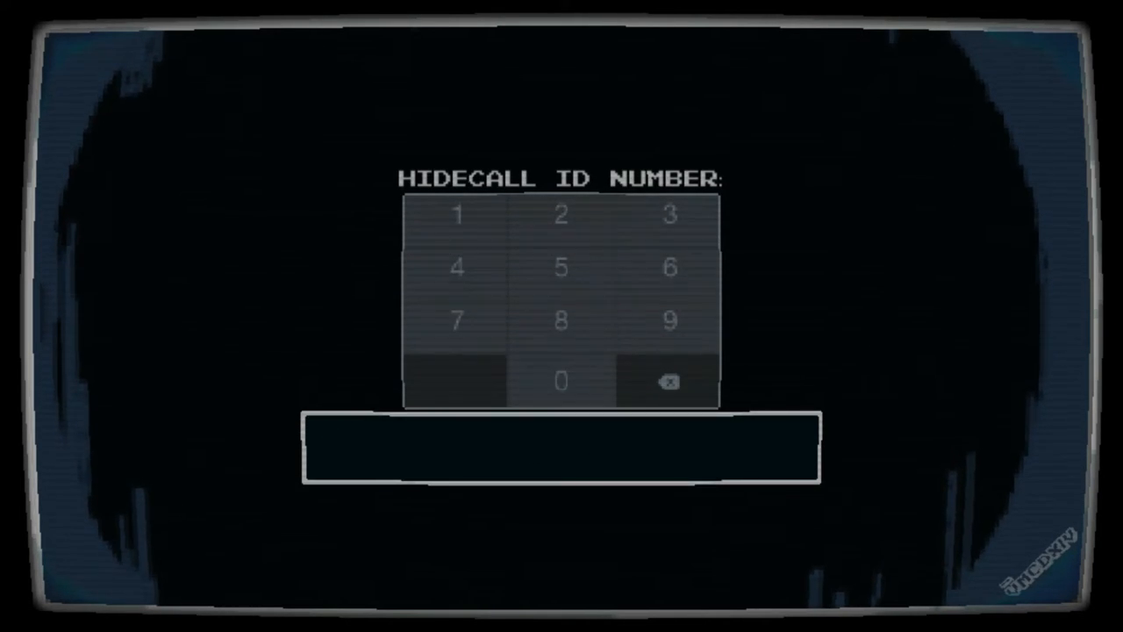
{"action": "left_click", "coordinate": [456, 214]}
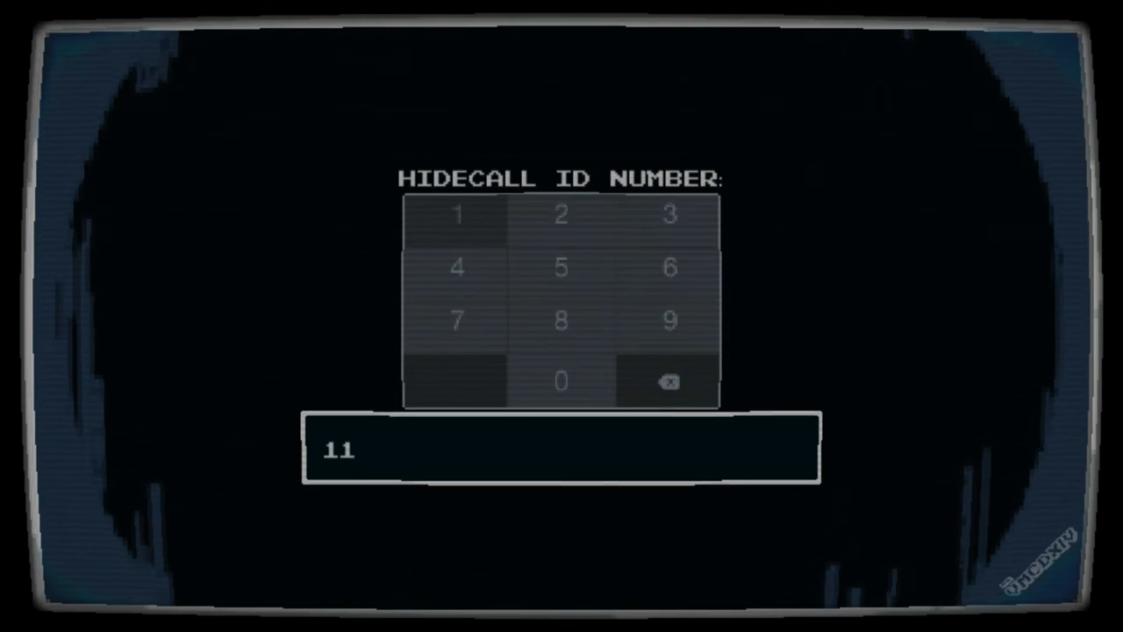
{"action": "left_click", "coordinate": [562, 214]}
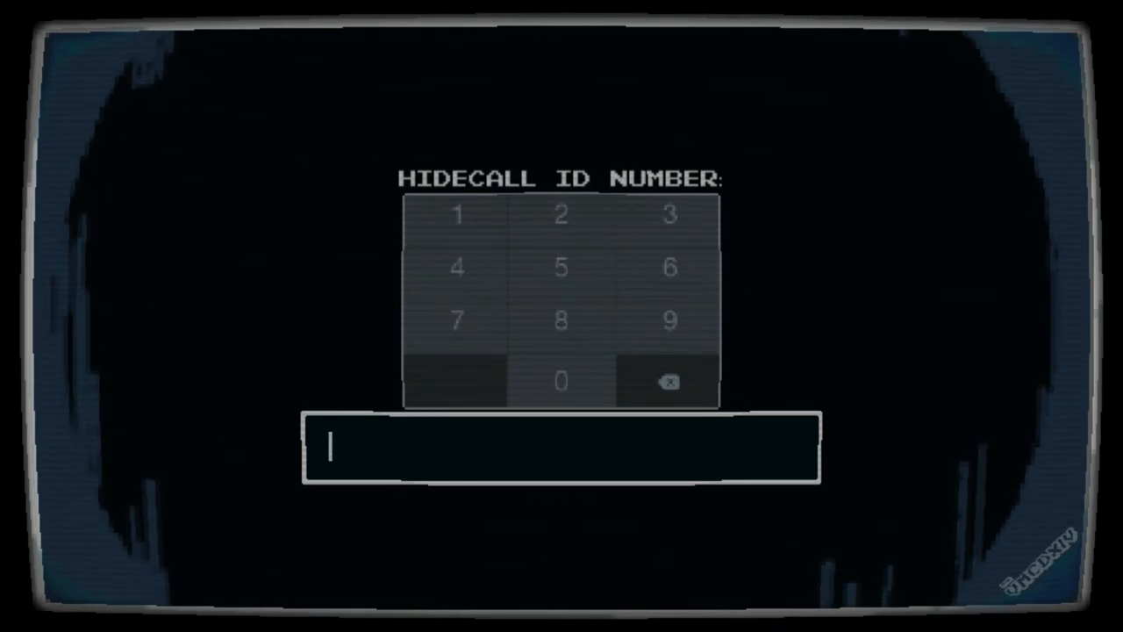
{"action": "type", "text": "1234"}
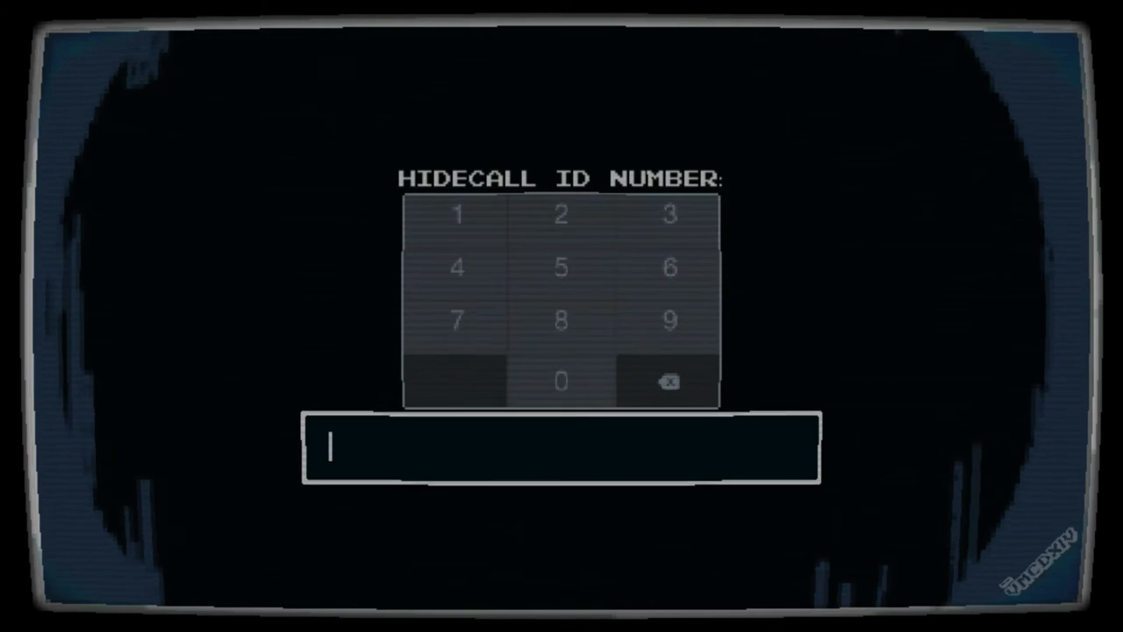
{"action": "type", "text": "0000000641"}
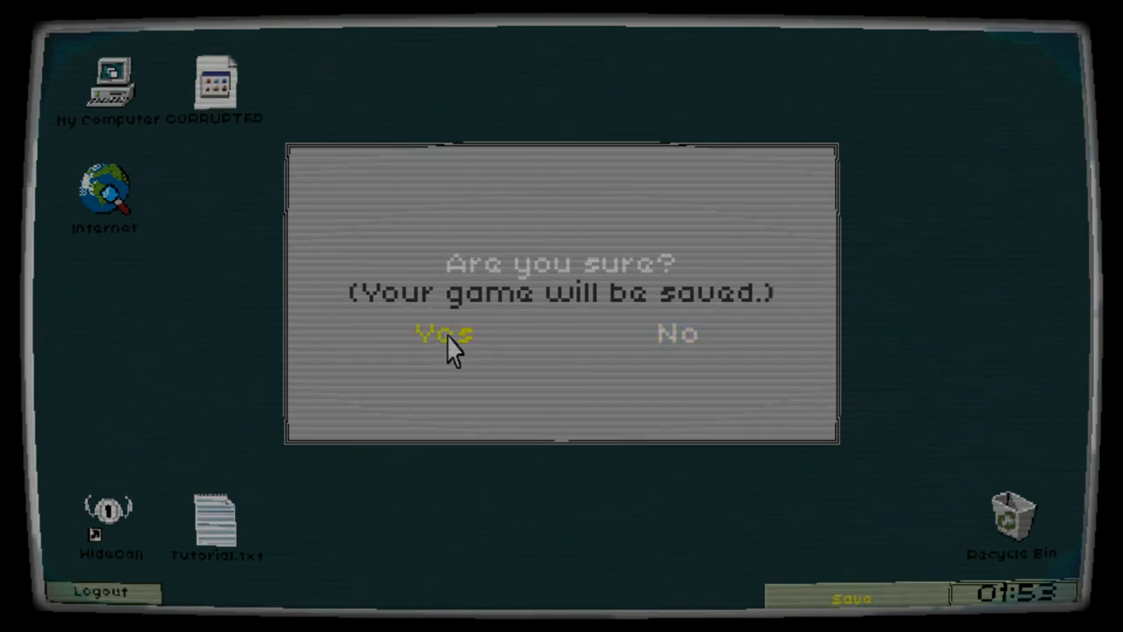
Step: Answer Yes to 'Your game will be saved' so the game saves and quits to the desktop
{"action": "left_click", "coordinate": [442, 334]}
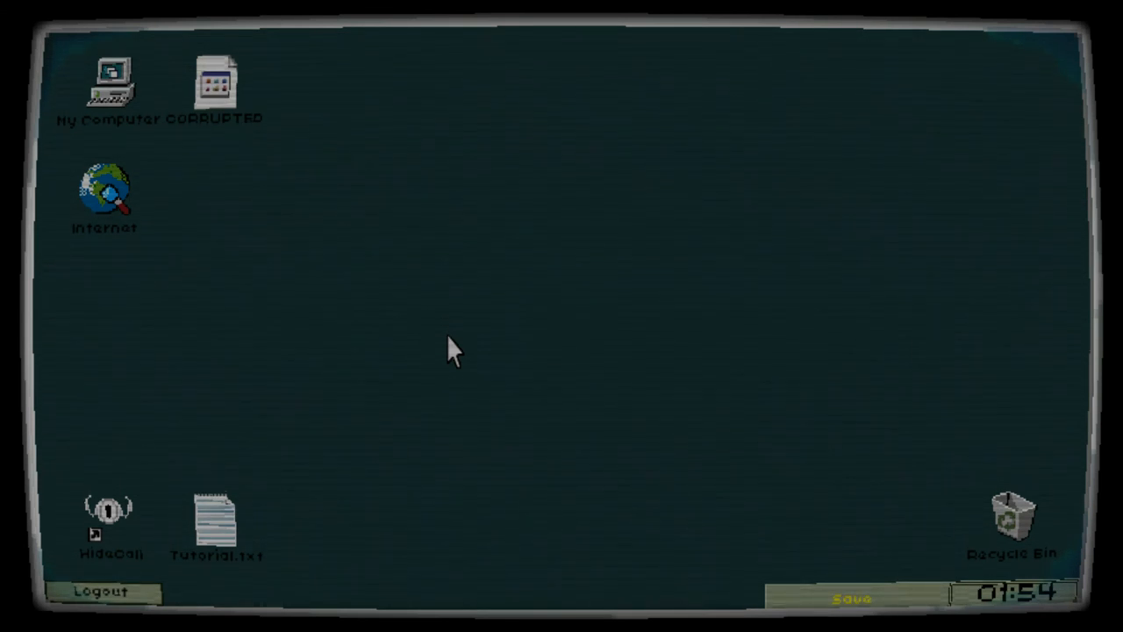